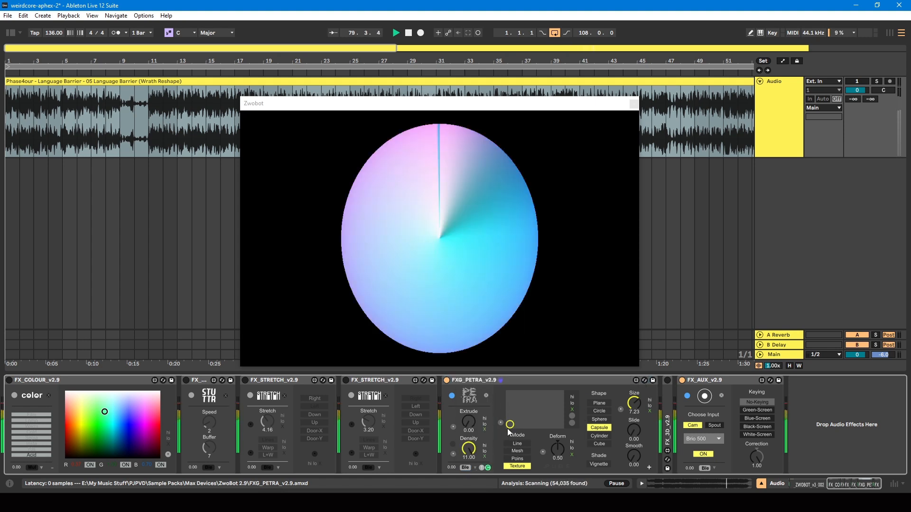
- Cycle the 3D shape through plane, sphere and cube back to capsule, then aim the first stretch left
click(598, 403)
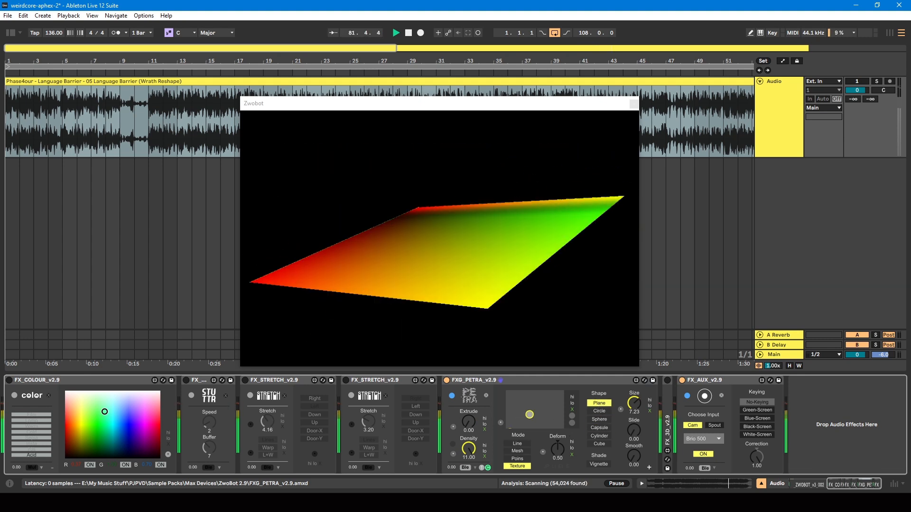
click(597, 418)
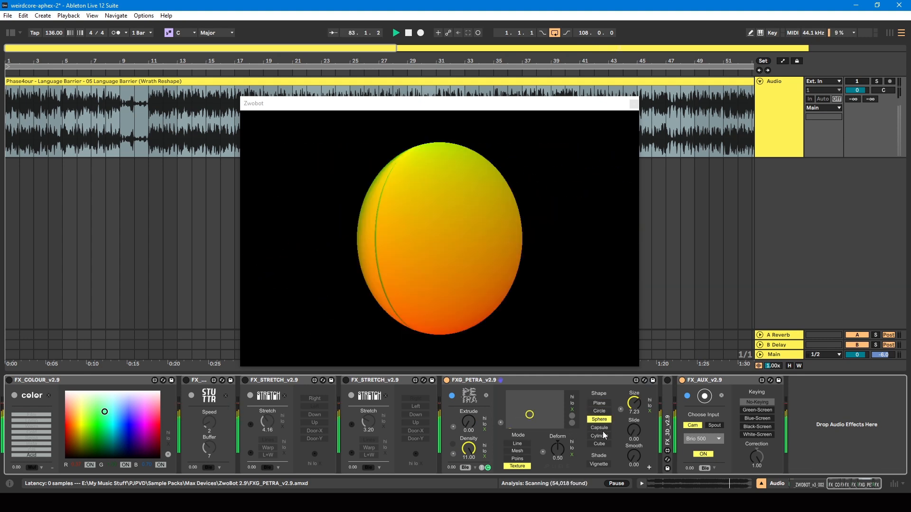
click(599, 444)
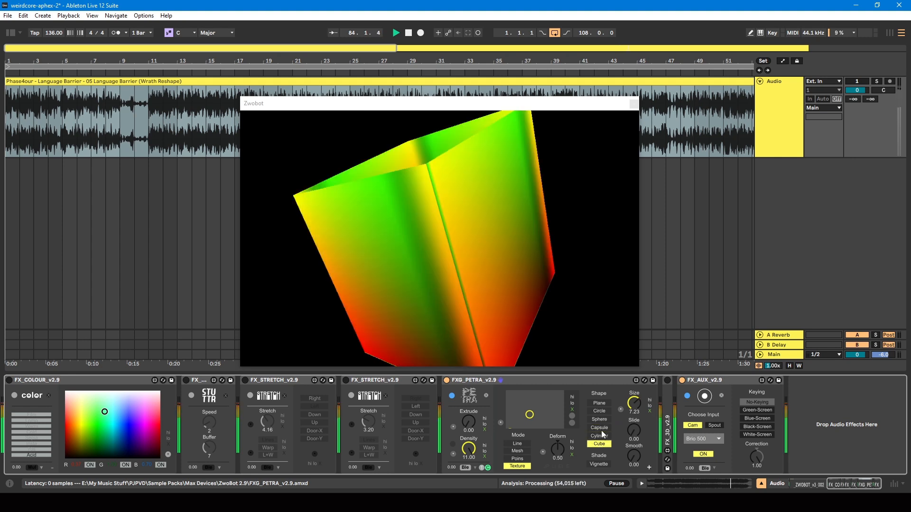
click(598, 436)
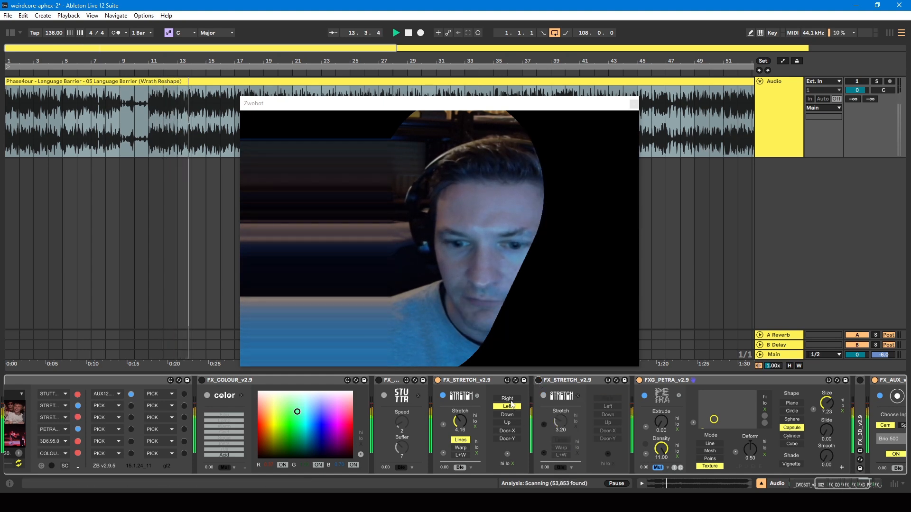
click(507, 439)
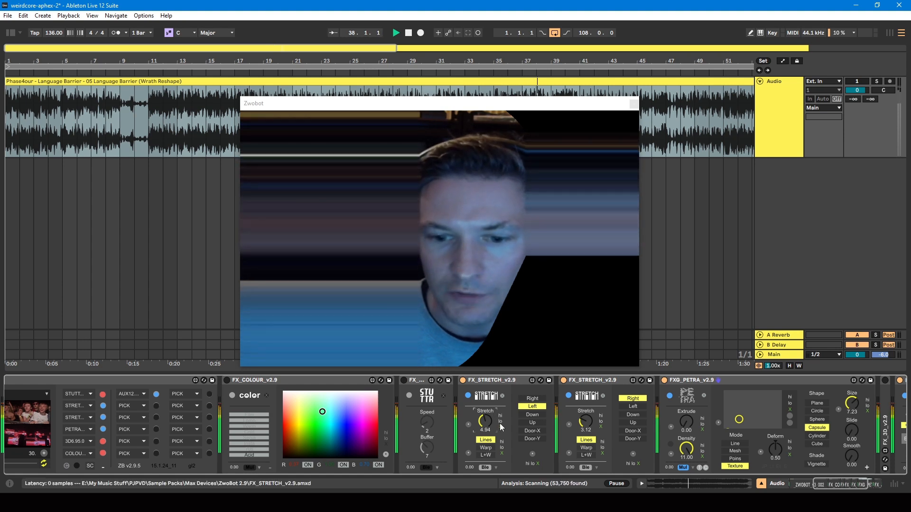
- Lower the first FX_STRETCH Stretch knob to about 0.09 and stop playback at 1.1.1
drag(485, 422, 485, 416)
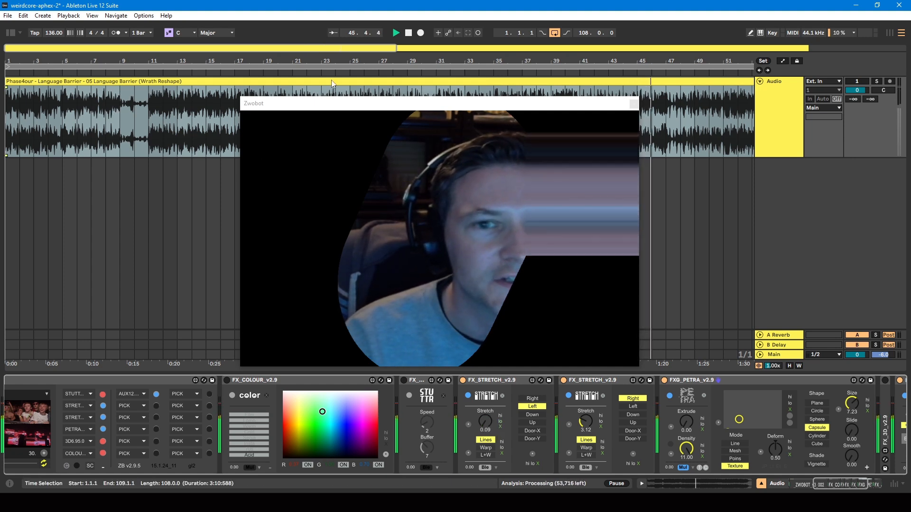
click(396, 32)
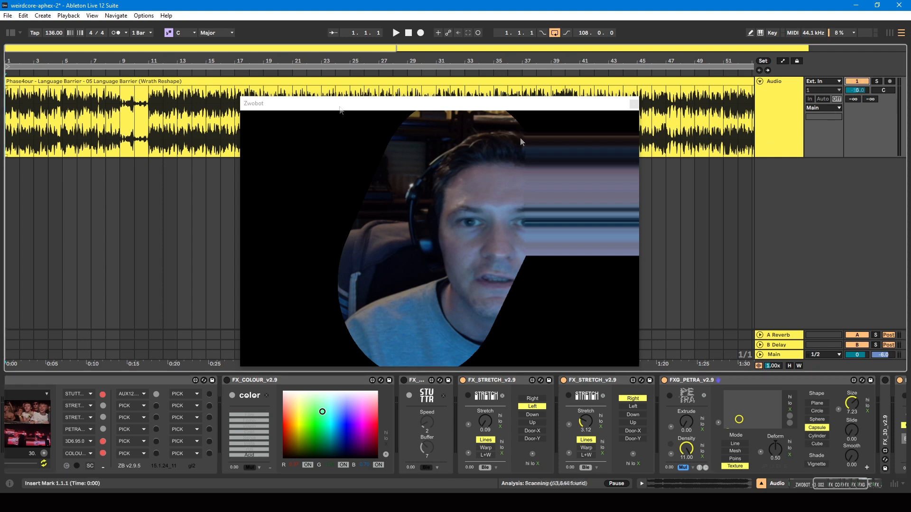
- Resume playback and raise the second FX_STRETCH Stretch knob from 3.12 to about 3.43
click(395, 32)
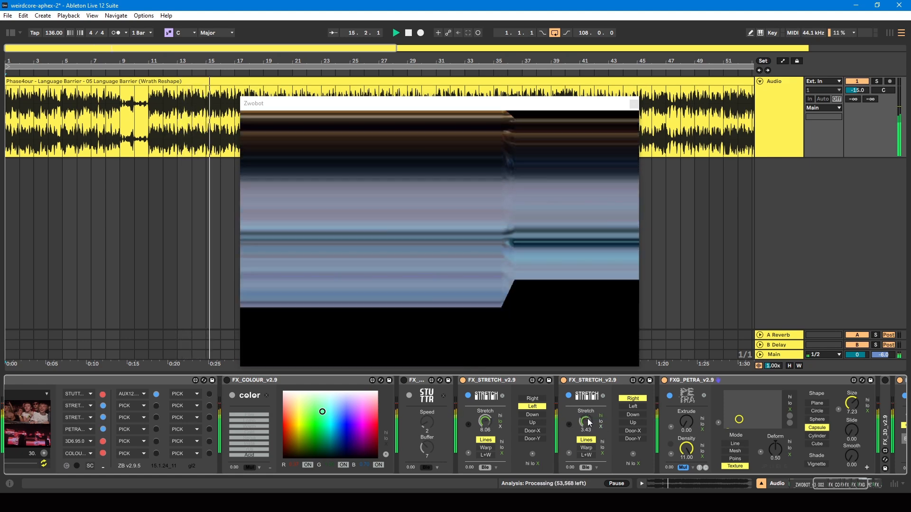
drag(486, 420, 487, 425)
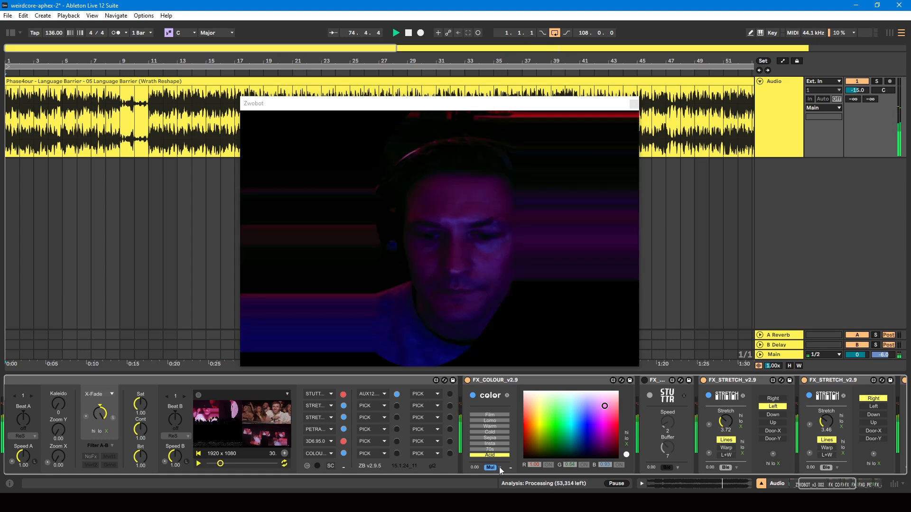
- Drop the FX_STUTTR Max device onto the track's chain next to FX_COLOUR
drag(604, 406, 550, 413)
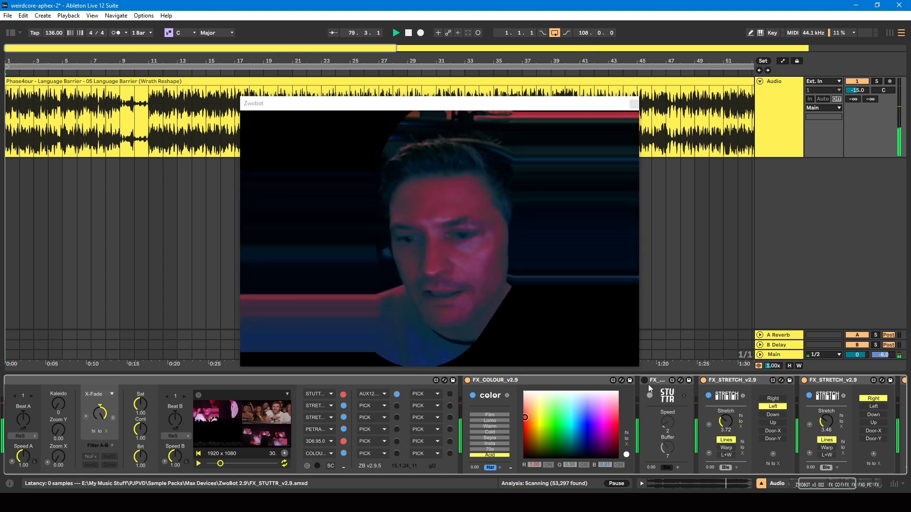
- Move FX_STUTTR ahead of FX_COLOUR and turn its Buffer knob up
click(575, 410)
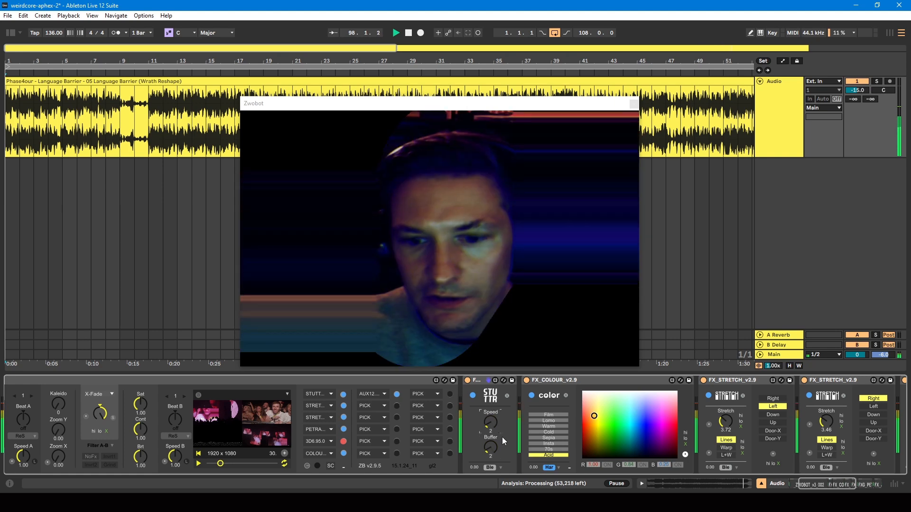
click(665, 405)
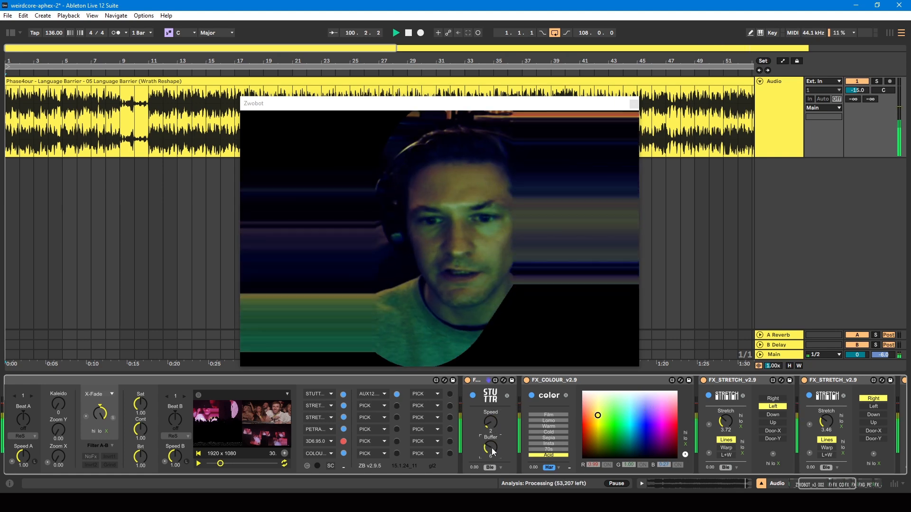
drag(597, 415, 656, 407)
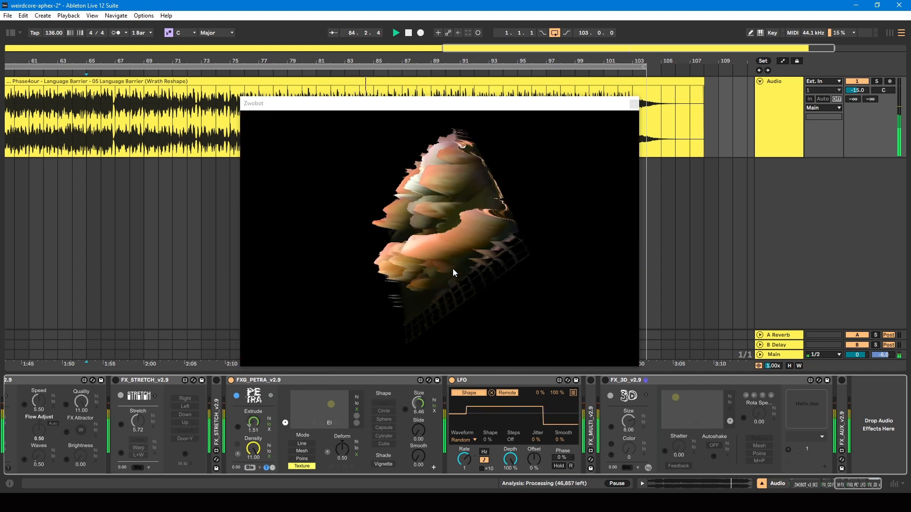
- Add the Petra, LFO, multi-shape and 3D devices with Petra in Texture mode
click(250, 468)
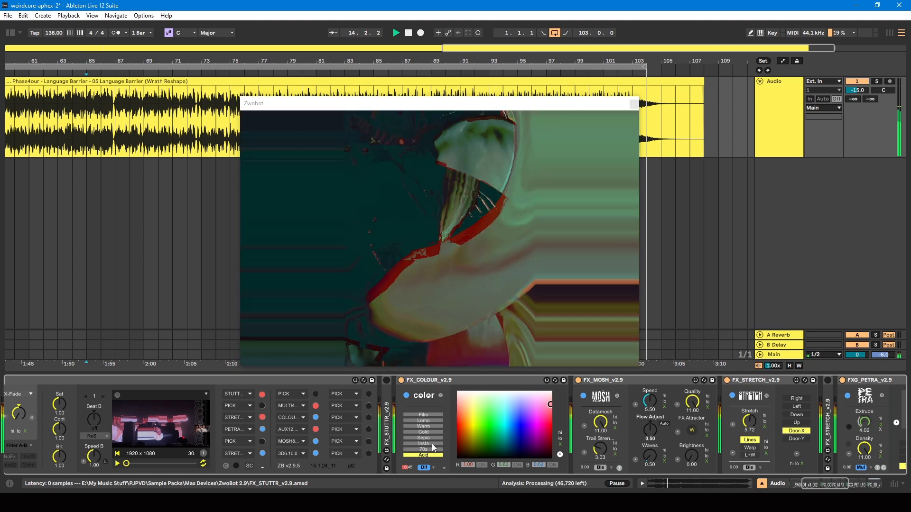
- Choose a different look preset in FX_COLOUR for the datamoshed video
click(514, 410)
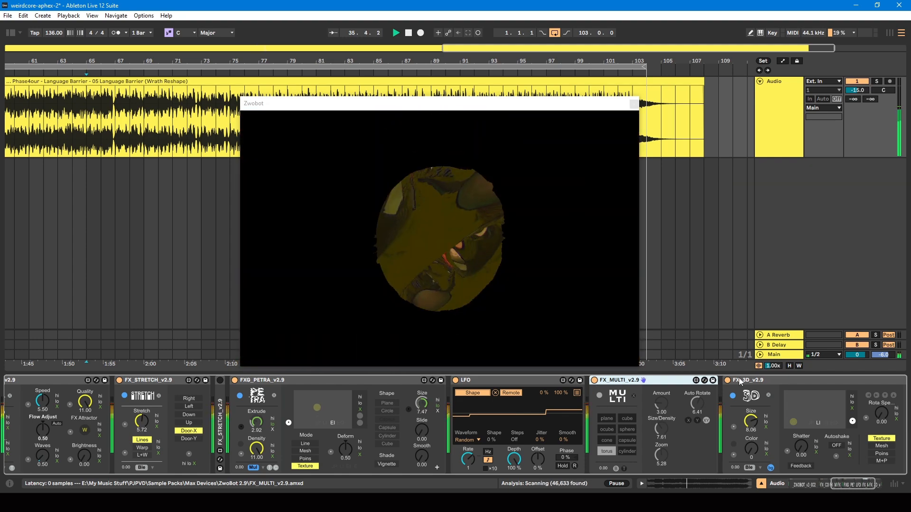
- Switch FX_MULTI's shape to a cone, then wrap the video onto a sphere
click(606, 452)
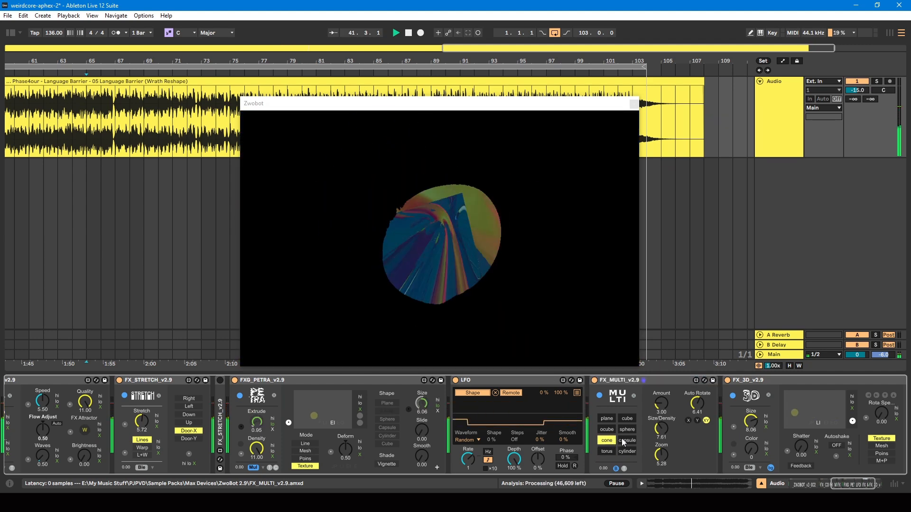
click(626, 429)
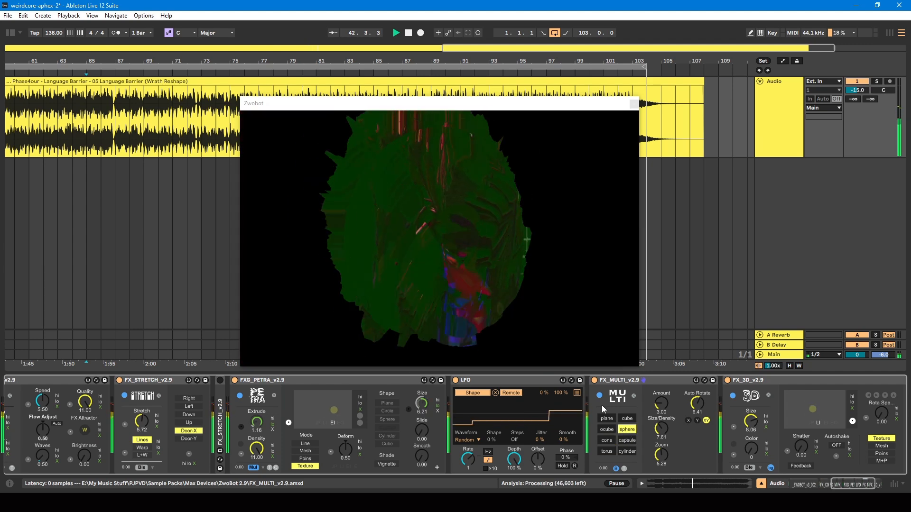